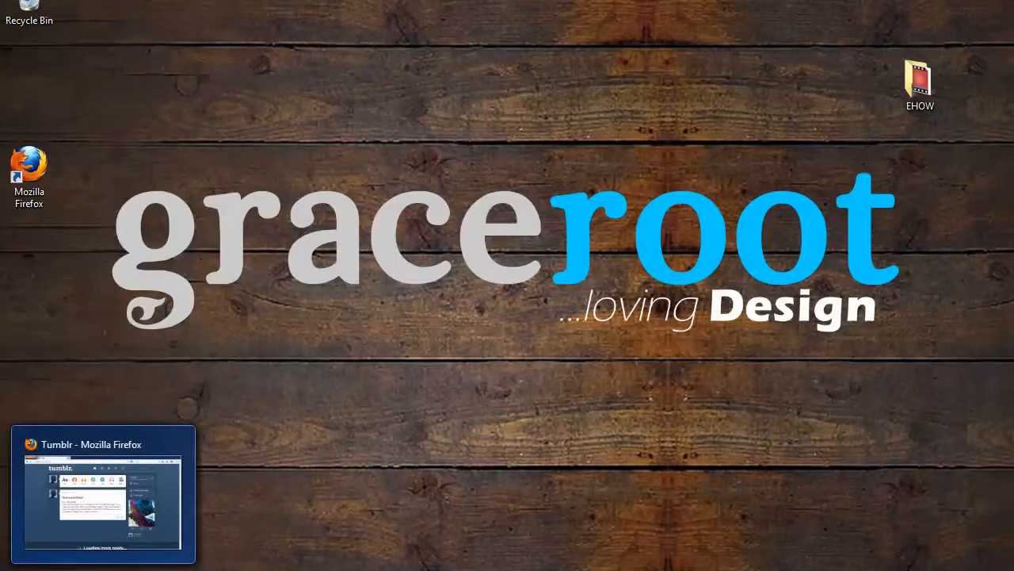
Step: Bring up the Tumblr dashboard for the graceroot design blog in Firefox
left_click(103, 491)
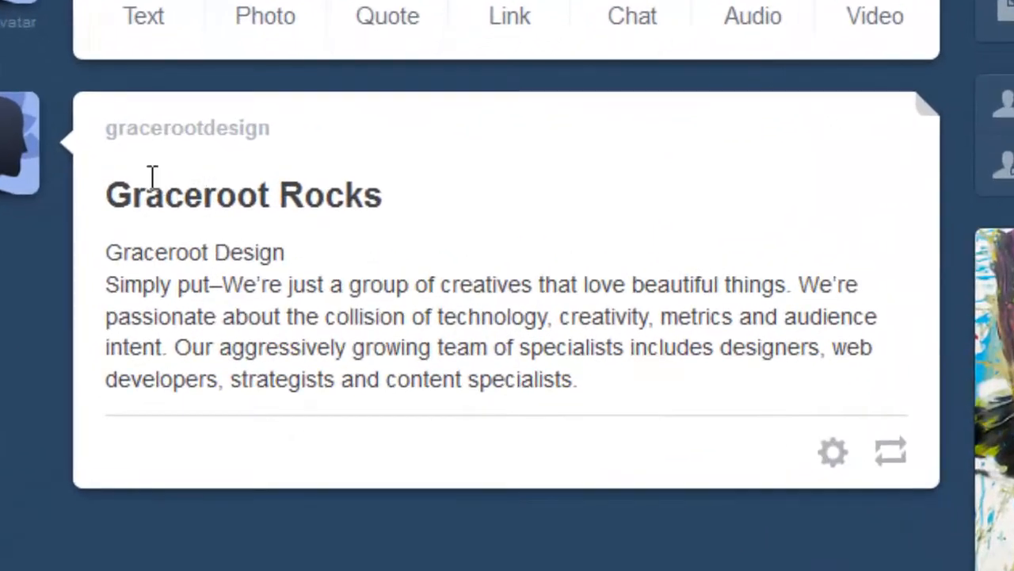
mouse_move(161, 135)
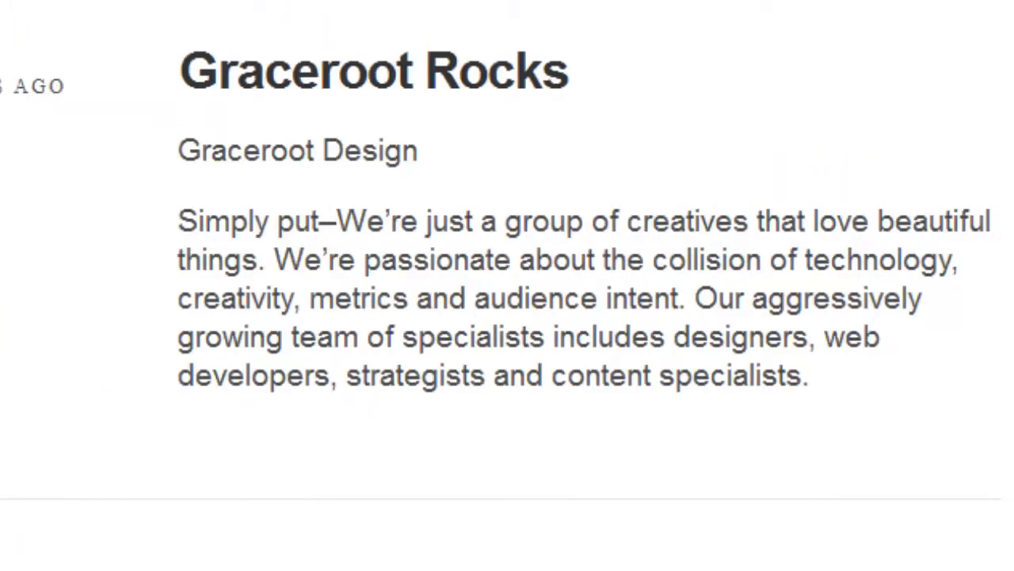
mouse_move(741, 206)
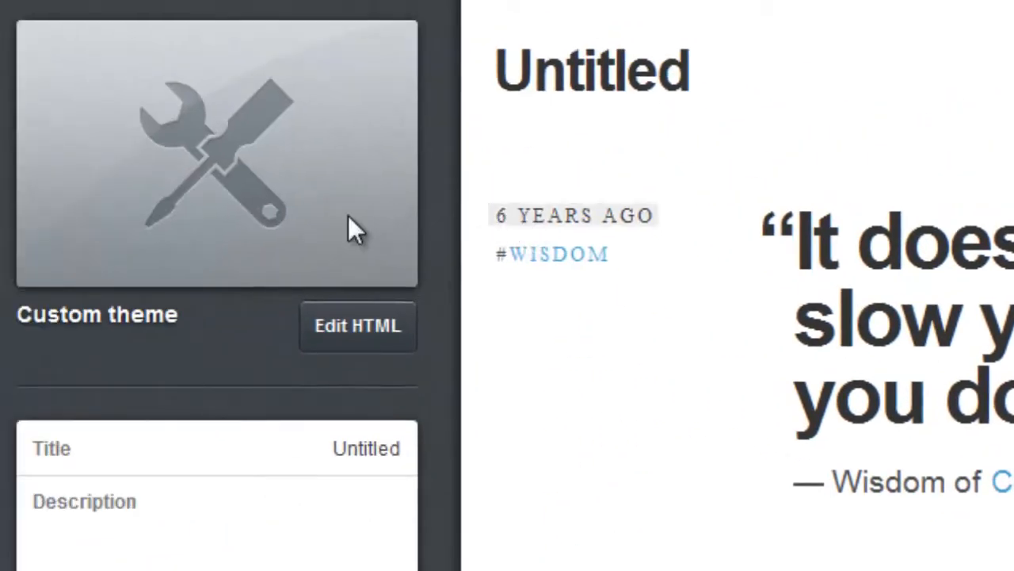
mouse_move(479, 420)
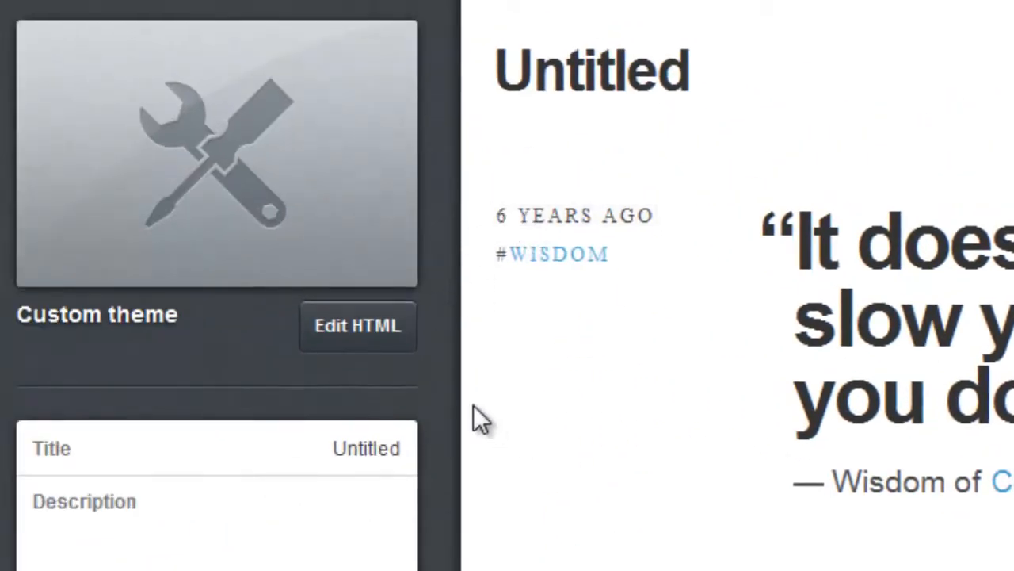
mouse_move(358, 327)
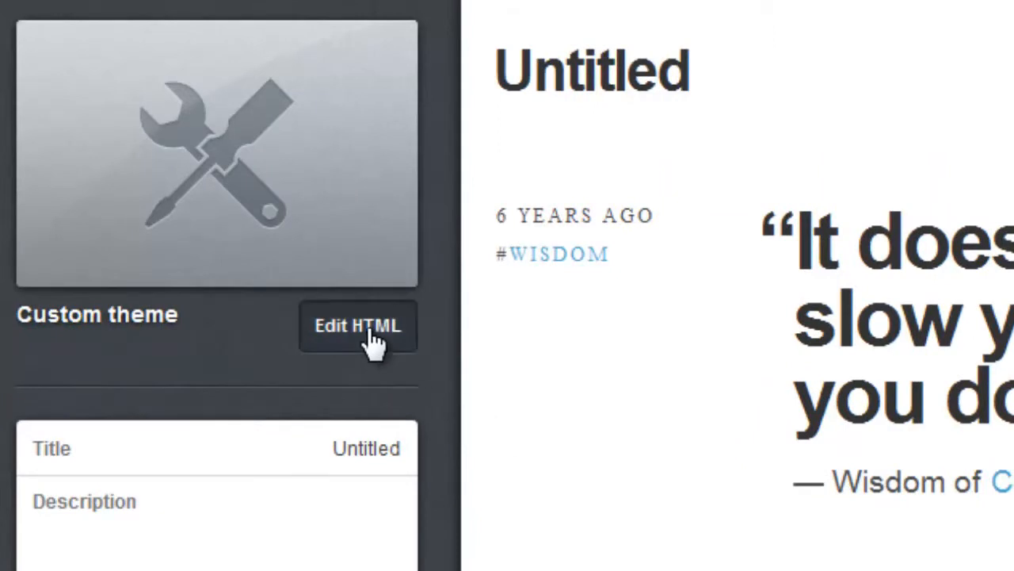
Step: Open the custom theme's HTML source beside the blog preview
left_click(358, 327)
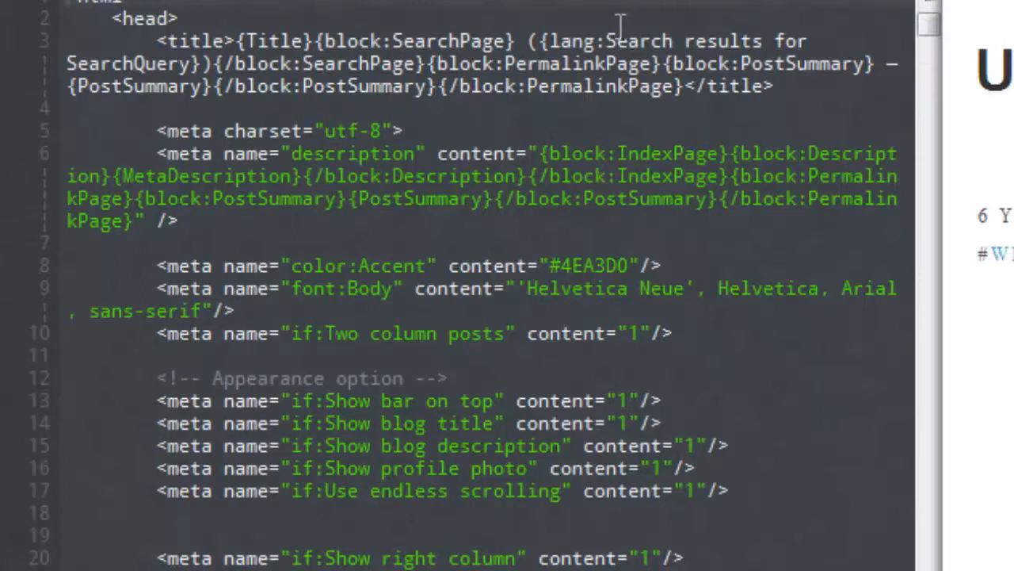
mouse_move(928, 40)
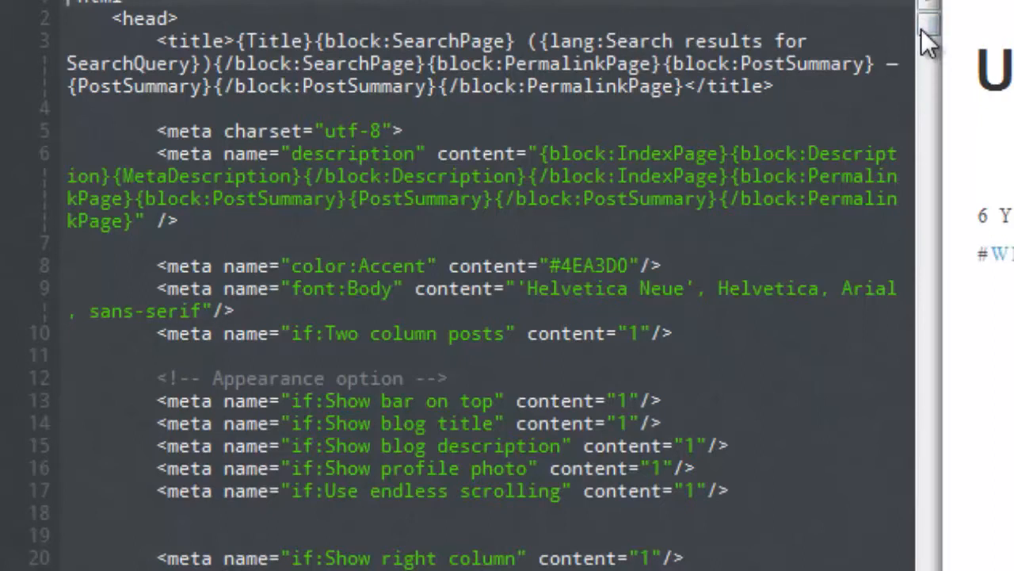
Step: Scroll the theme code past the stylesheet down to the <aside id="sidebar"> tag
scroll("down", 3)
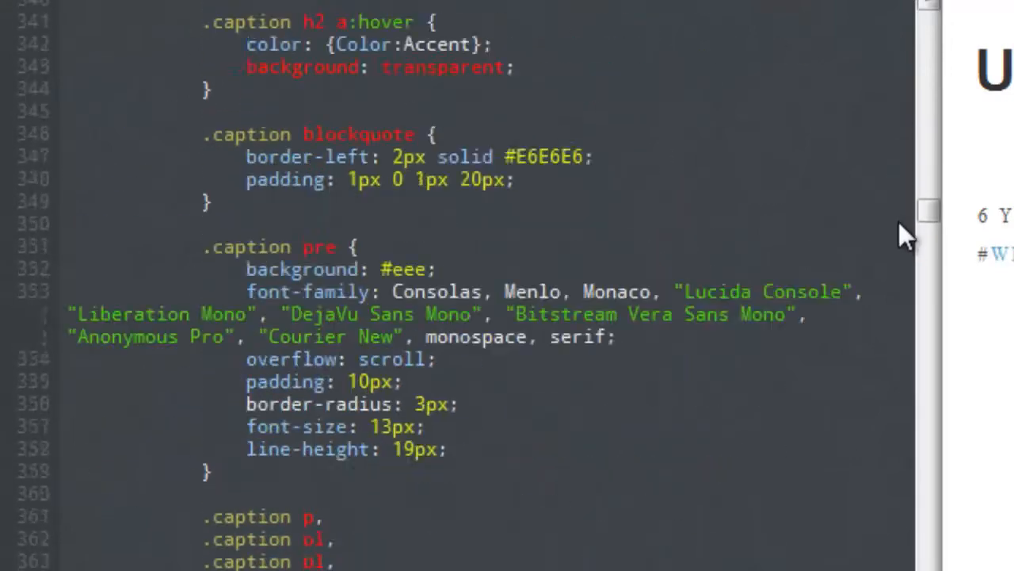
scroll("down", 3)
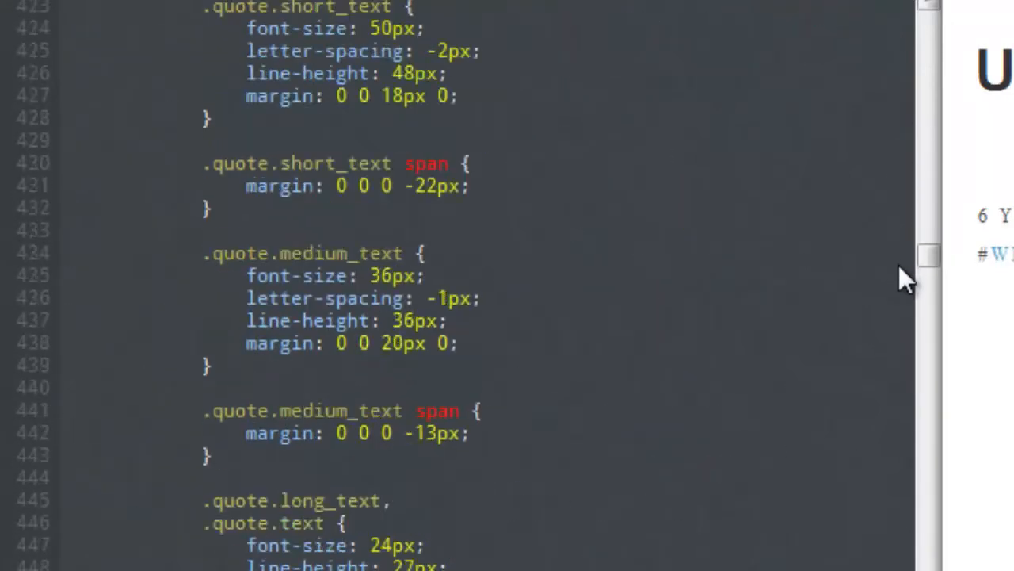
scroll("down", 3)
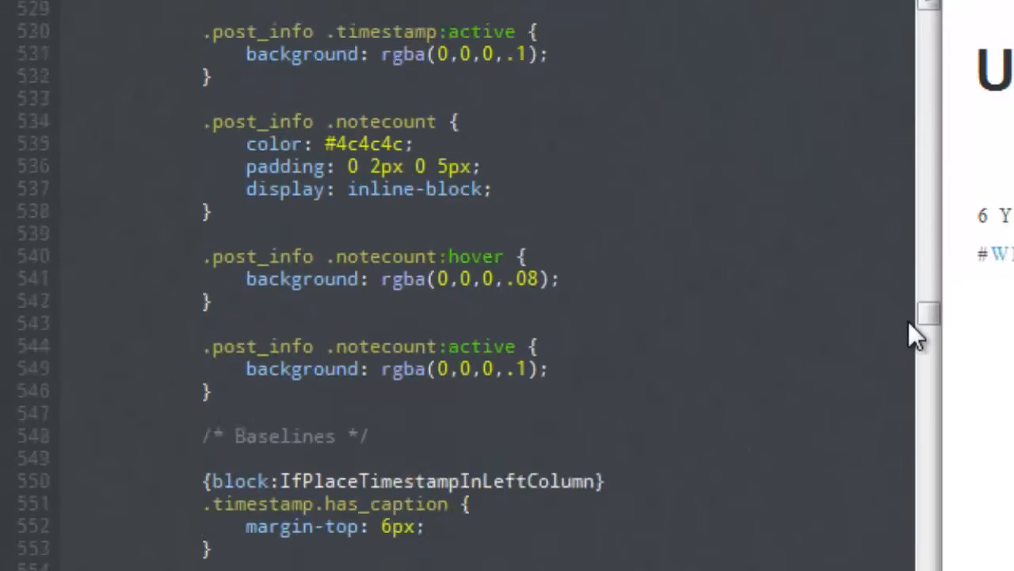
scroll("down", 3)
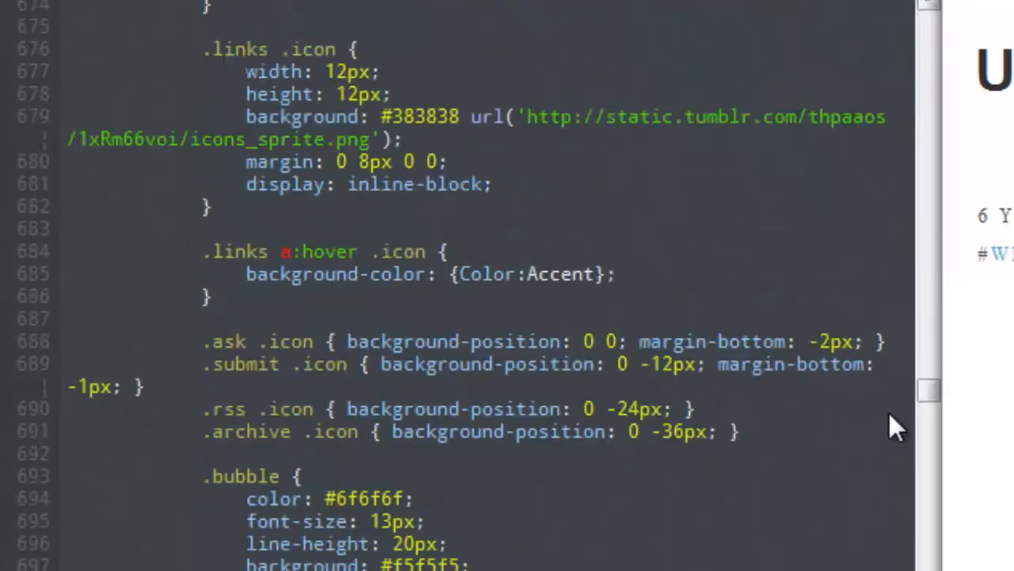
scroll("down", 3)
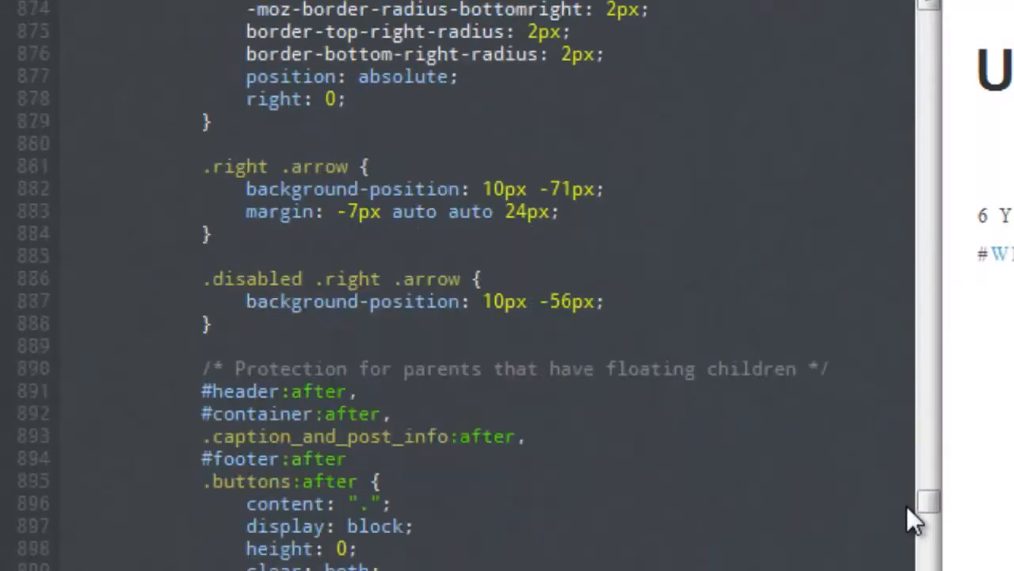
scroll("down", 3)
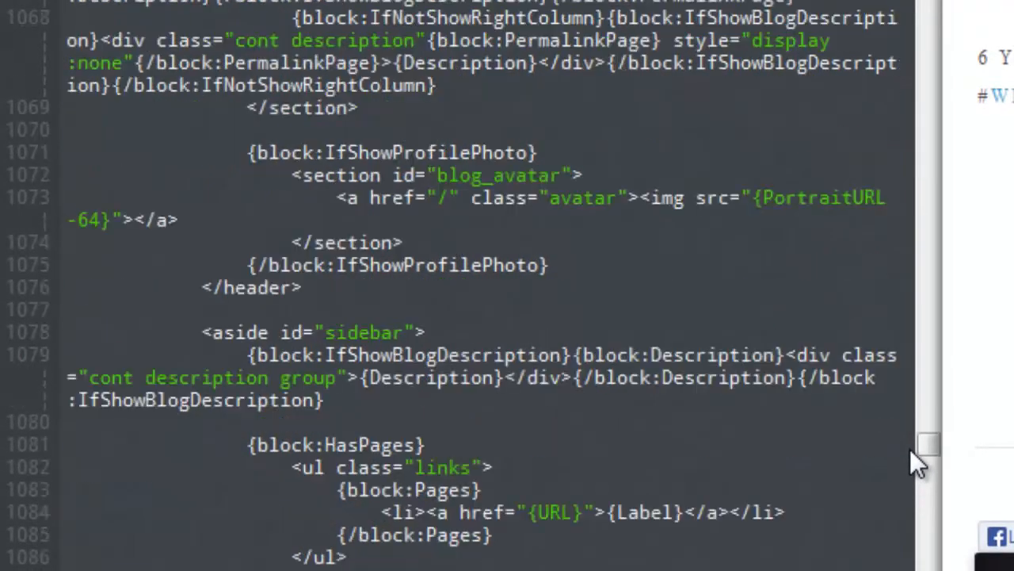
scroll("down", 3)
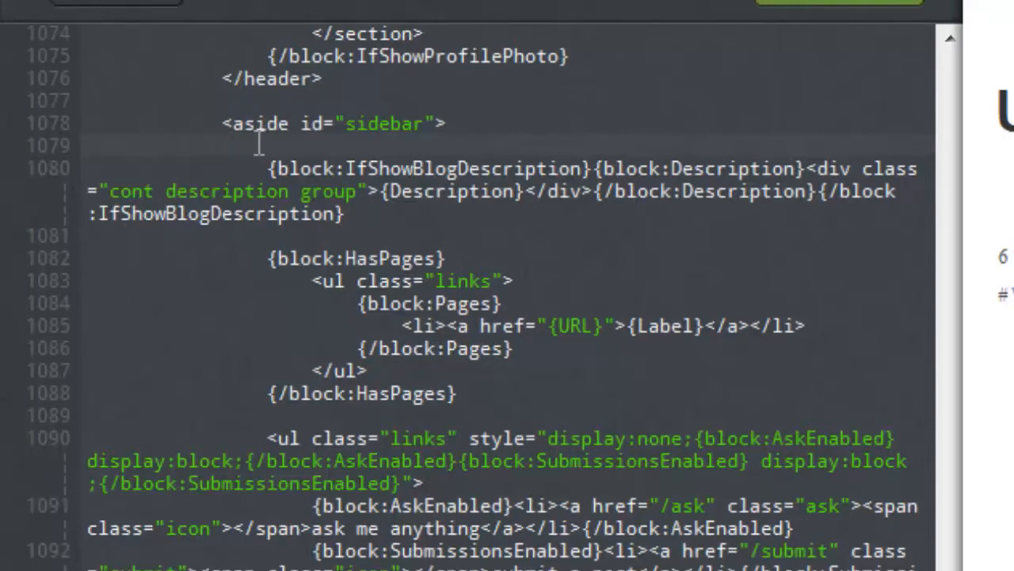
Step: Insert the Twitter timeline embed link and widgets script right after <aside id="sidebar">
left_click(225, 145)
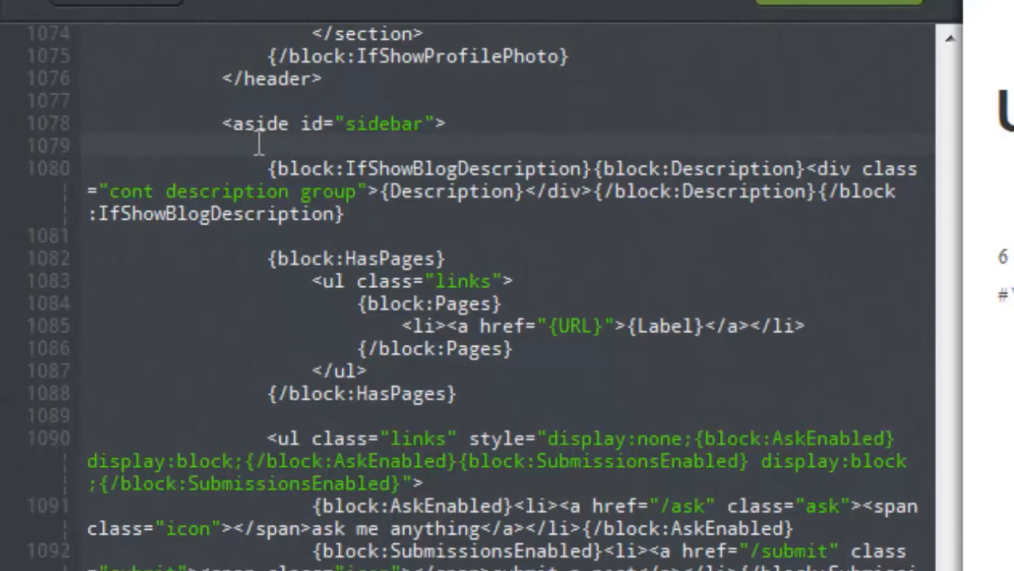
left_click(225, 145)
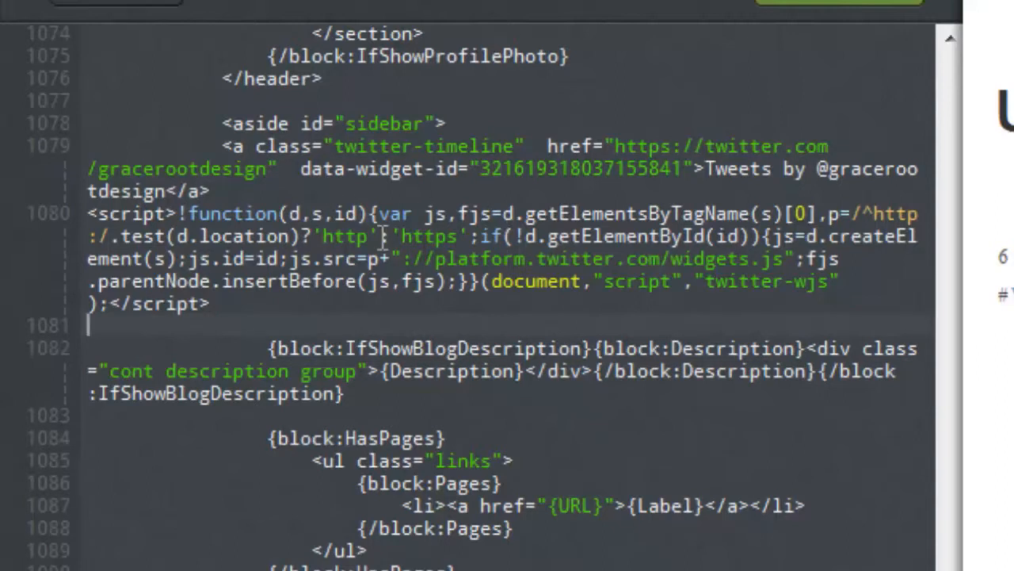
mouse_move(210, 156)
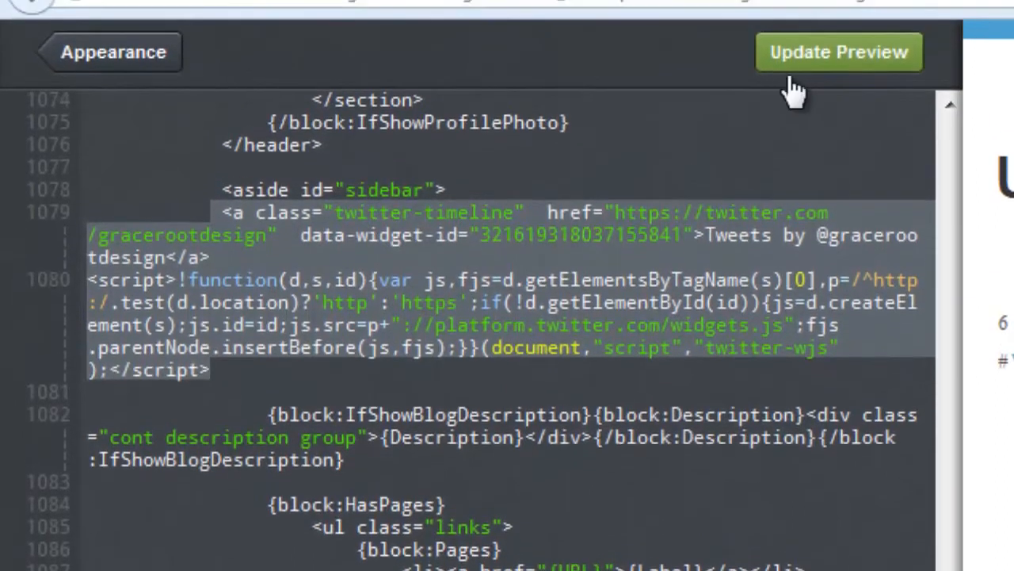
Step: Confirm the Tweets panel in the refreshed preview, save the theme HTML, and return to Appearance
left_click(838, 51)
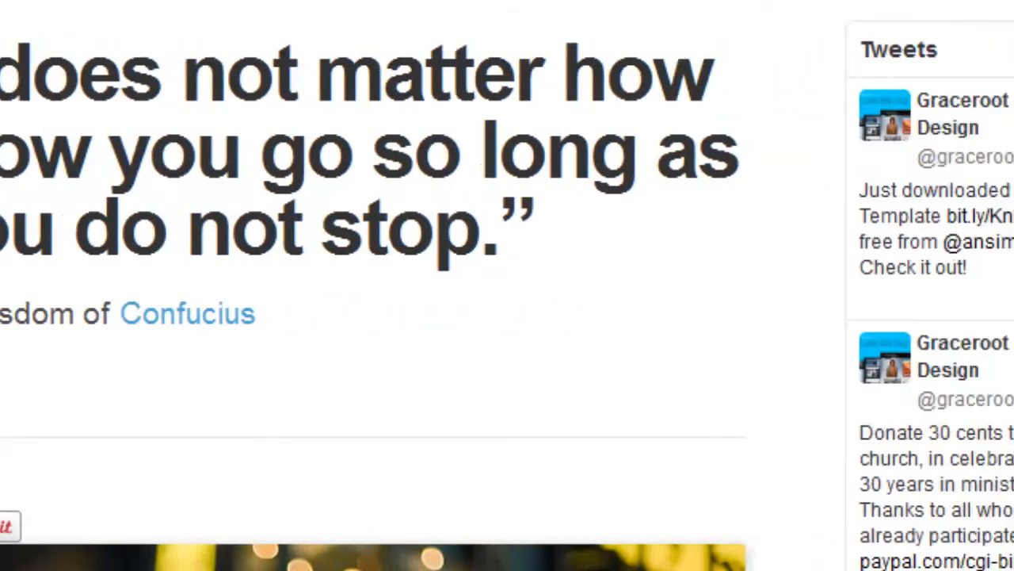
scroll("down", 3)
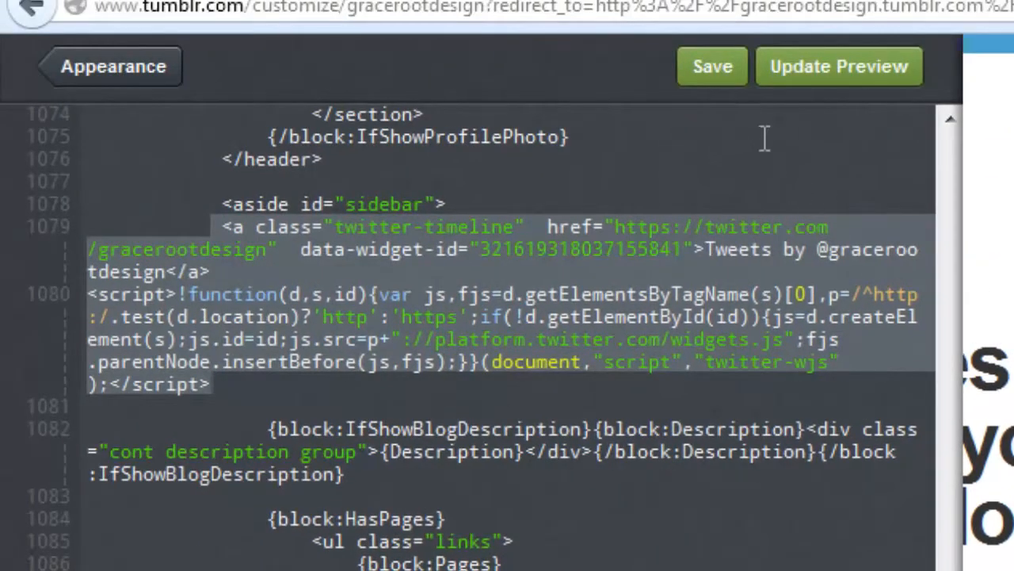
left_click(710, 66)
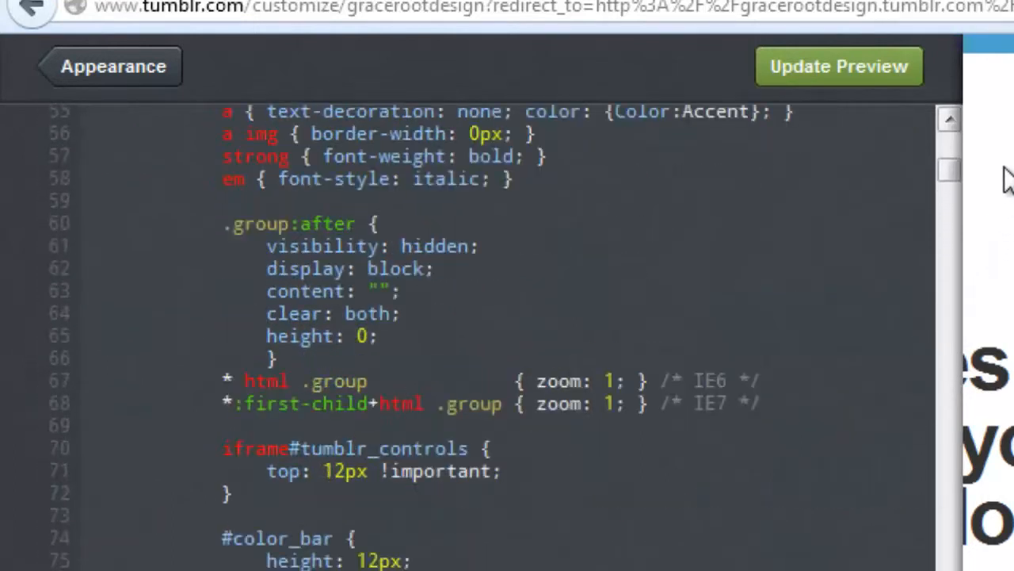
left_click(112, 66)
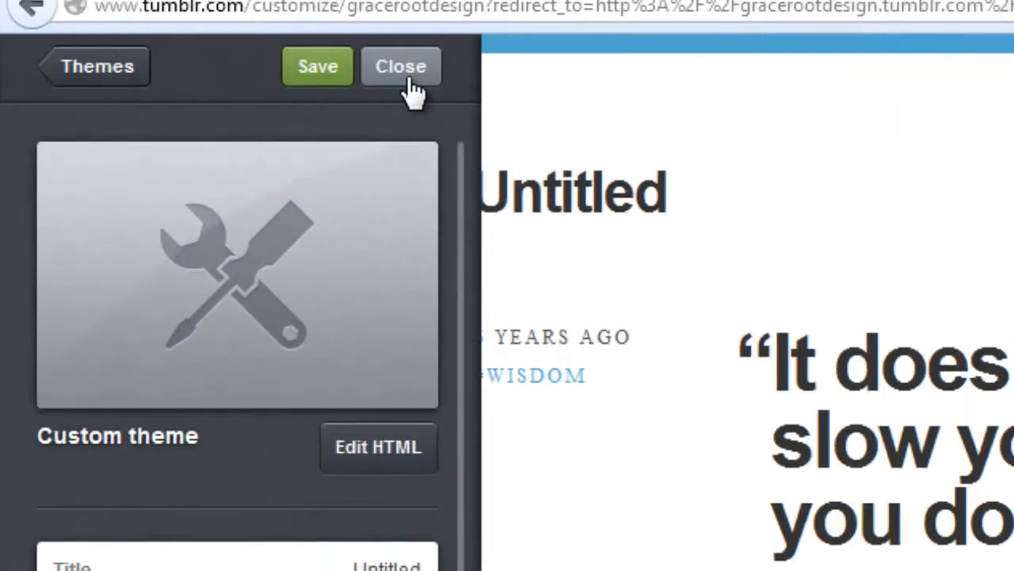
Step: Close customization and view the live blog's Graceroot Design Tweets widget with its tweets
left_click(401, 66)
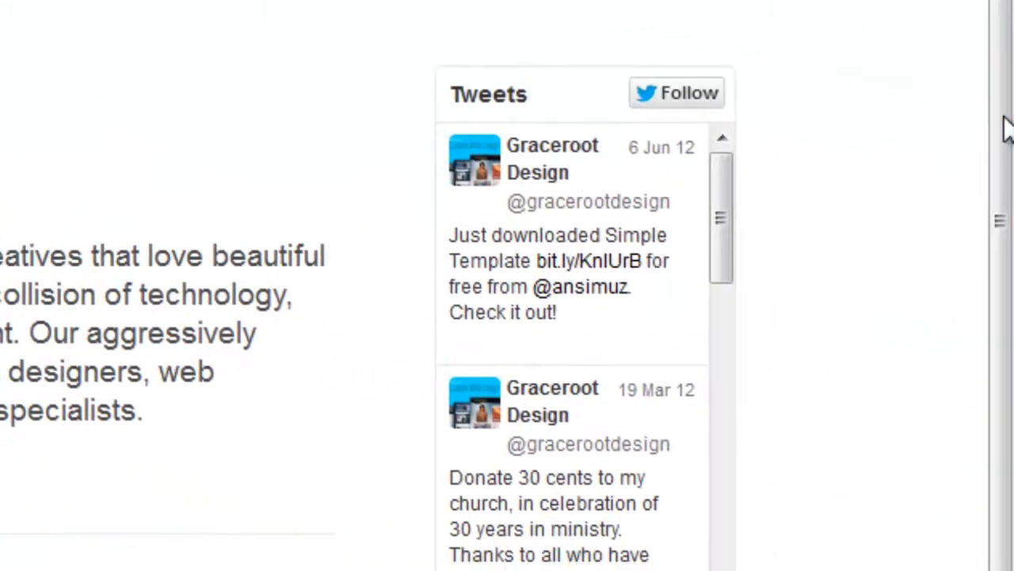
scroll("down", 3)
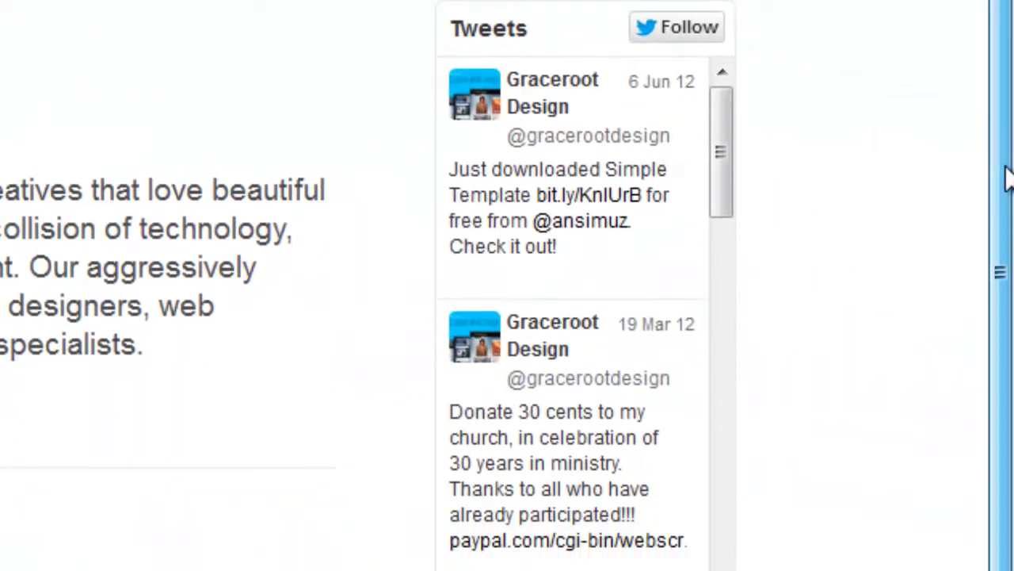
scroll("down", 3)
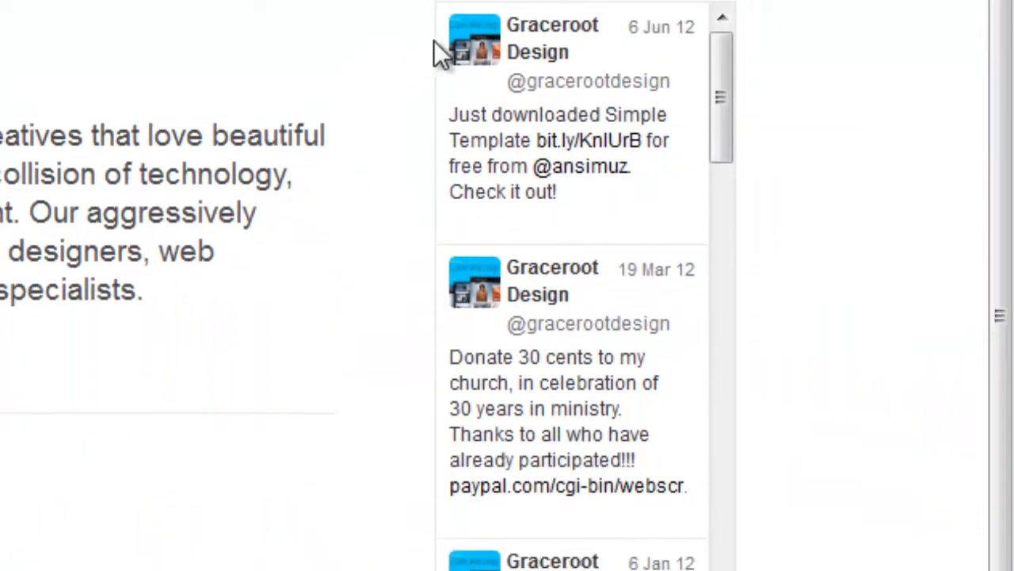